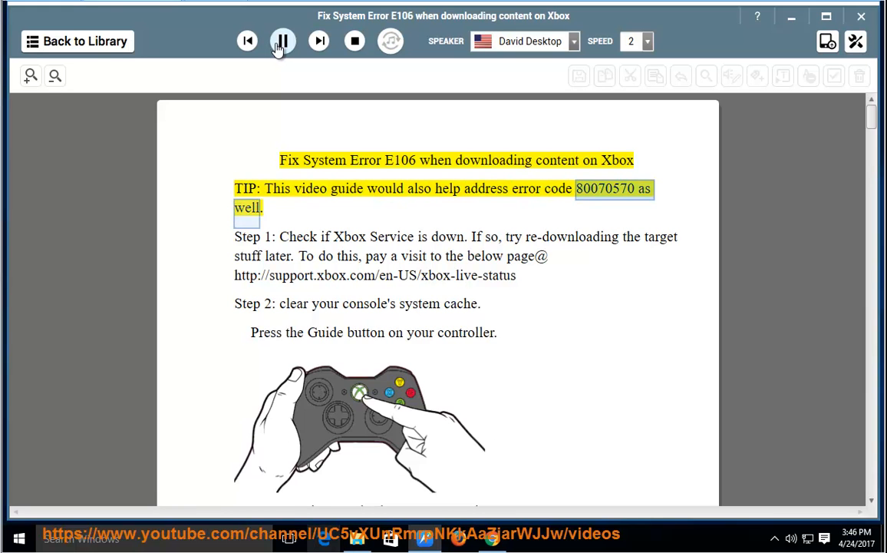
mouse_move(270, 52)
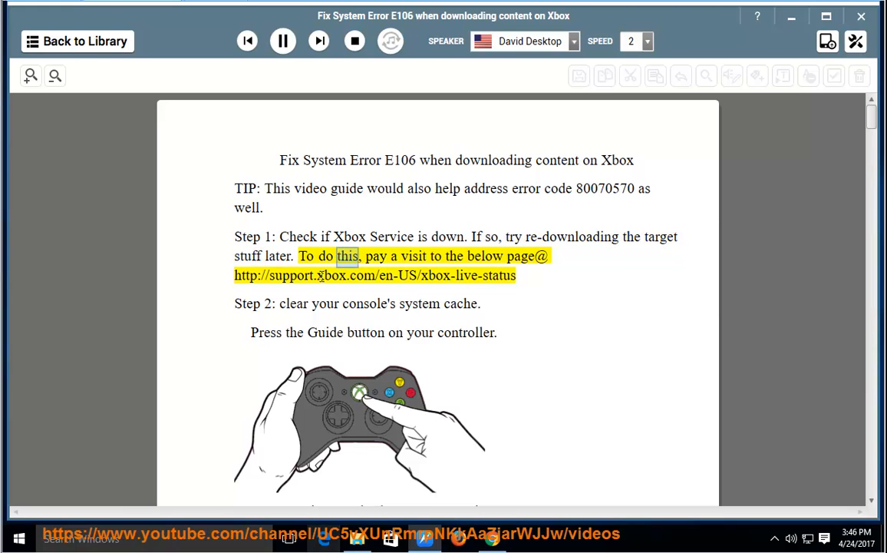
- Follow the support.xbox.com Xbox Live status link as it is read, then pause playback
left_click(374, 275)
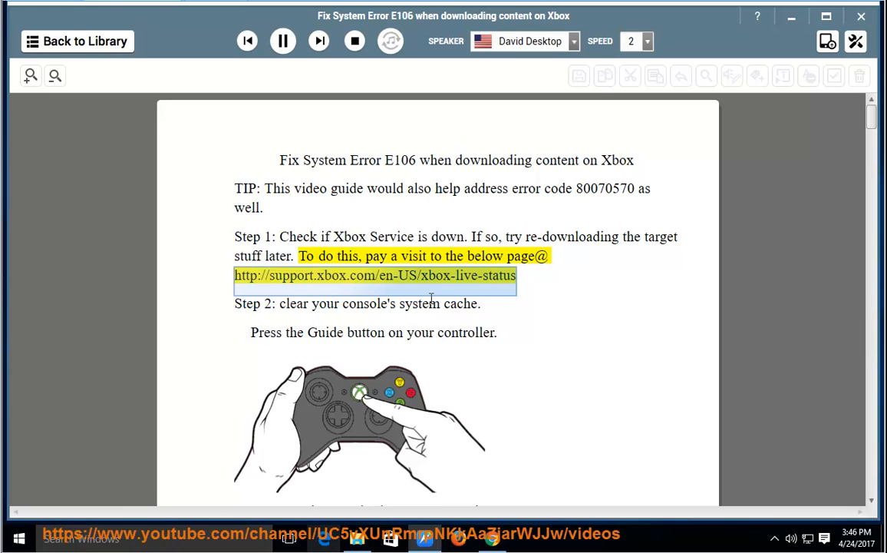
mouse_move(503, 341)
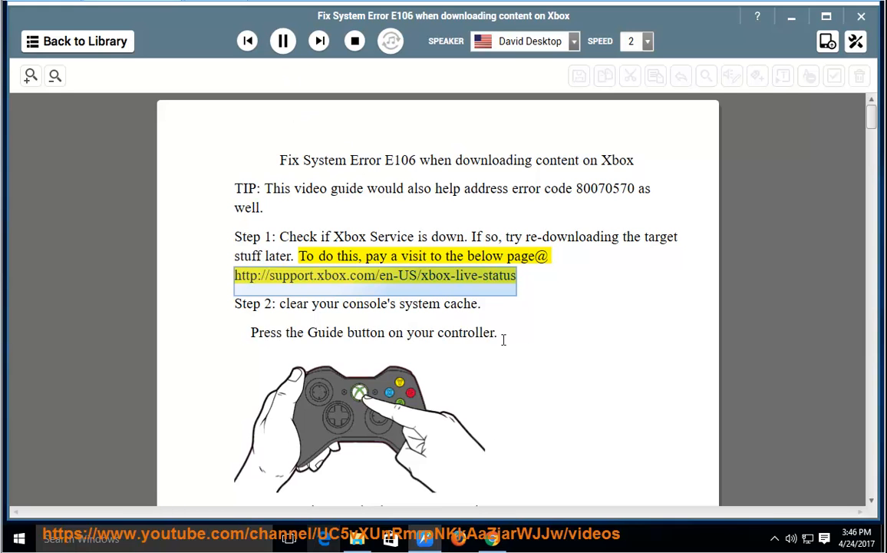
left_click(283, 40)
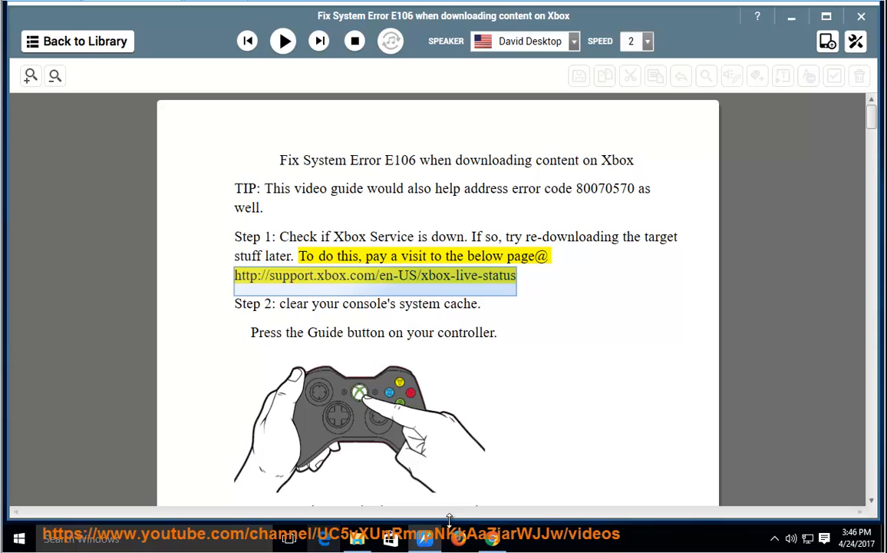
mouse_move(396, 236)
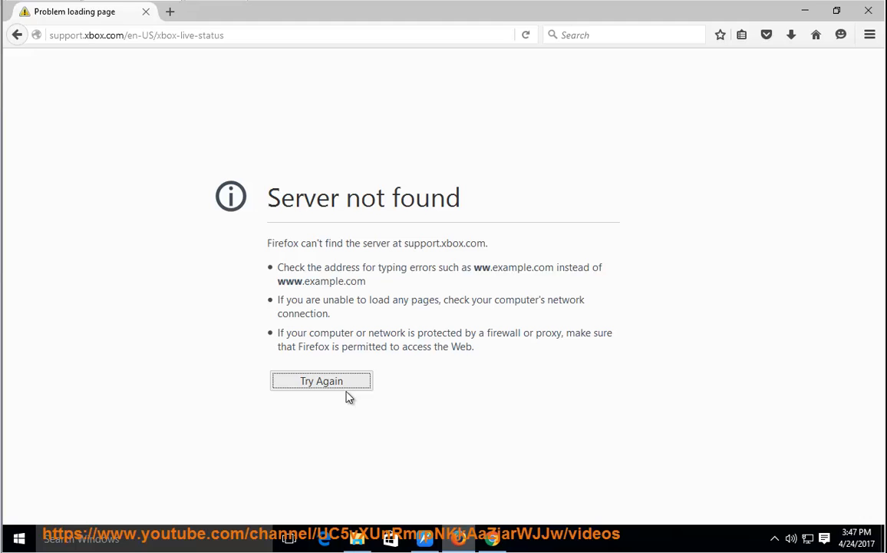
- Retry loading the Xbox Live Status page in Firefox and scroll to the services listed as Normal
left_click(320, 380)
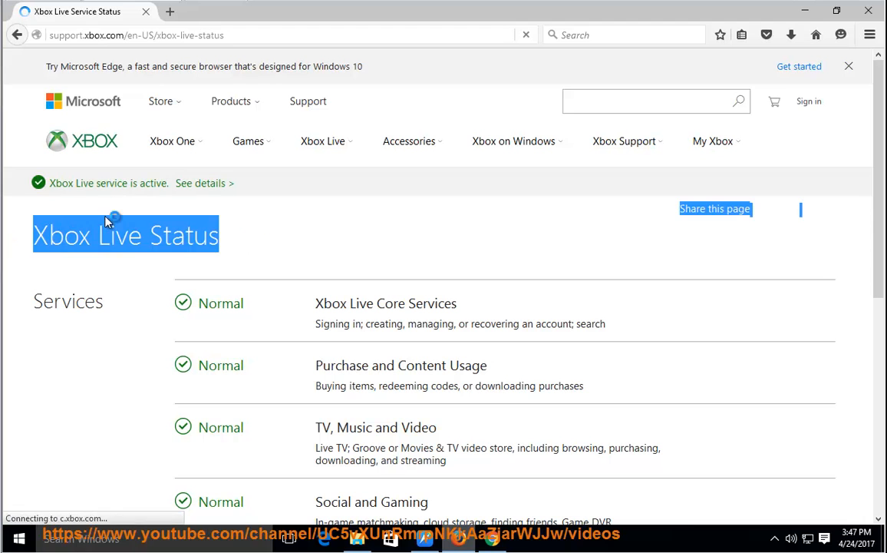
scroll("down", 3)
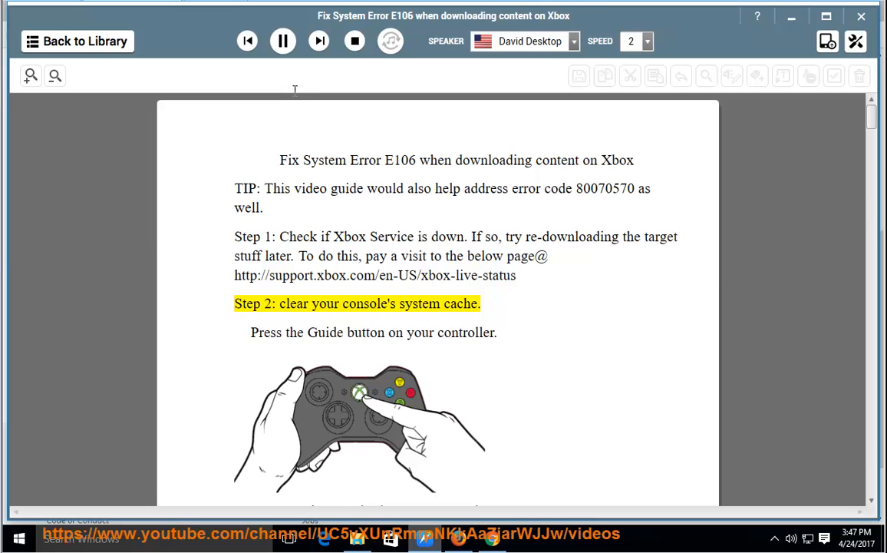
- Resume reading from Step 2 and follow the highlight through the cache-clearing steps into Step 3
double_click(462, 304)
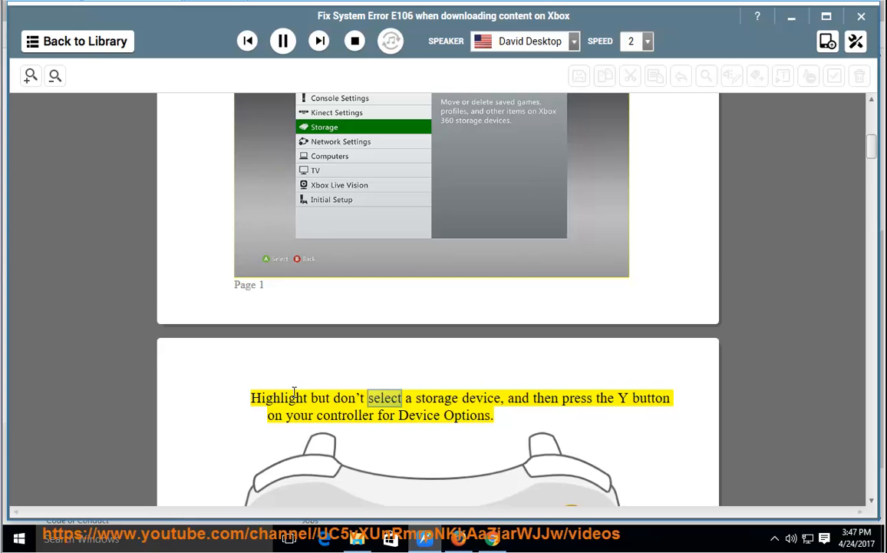
scroll("down", 3)
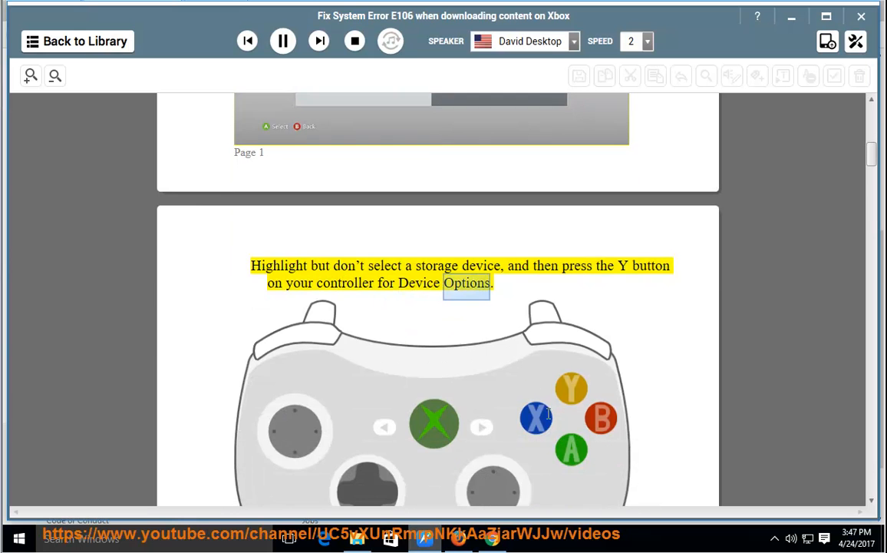
scroll("down", 3)
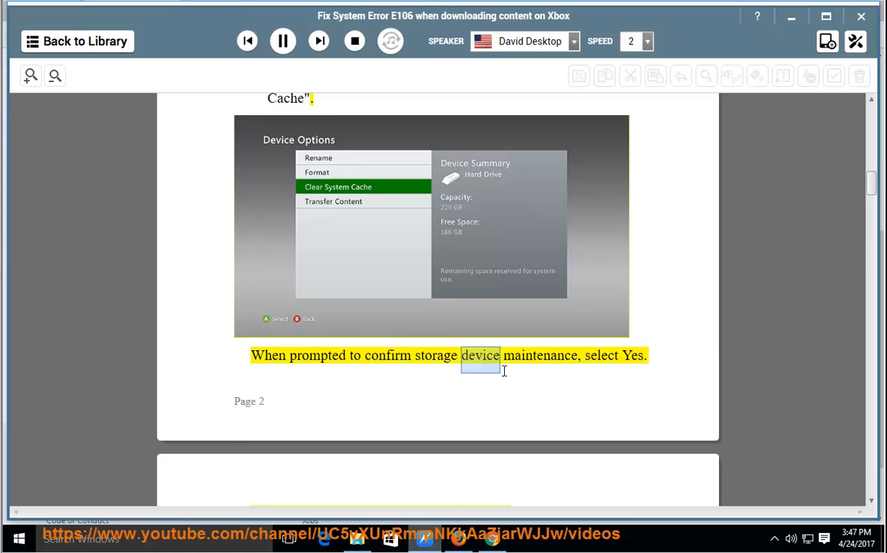
scroll("down", 3)
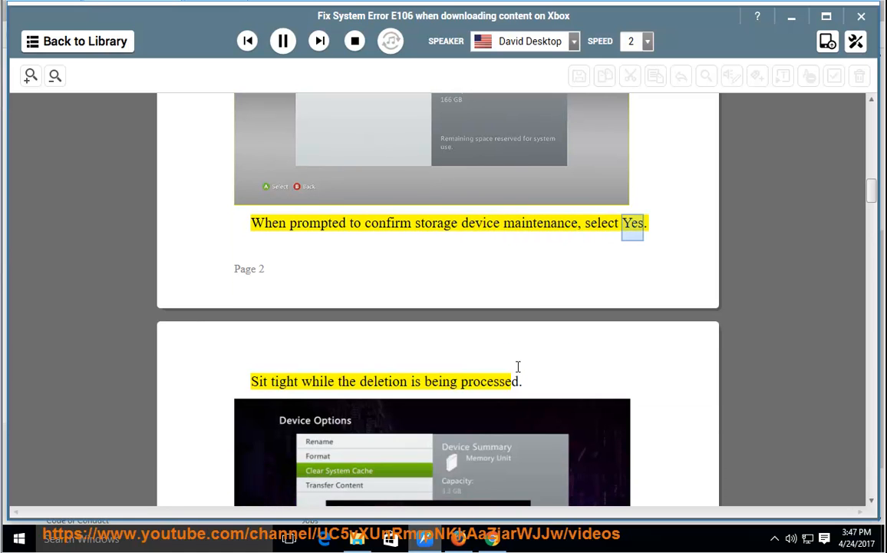
double_click(488, 381)
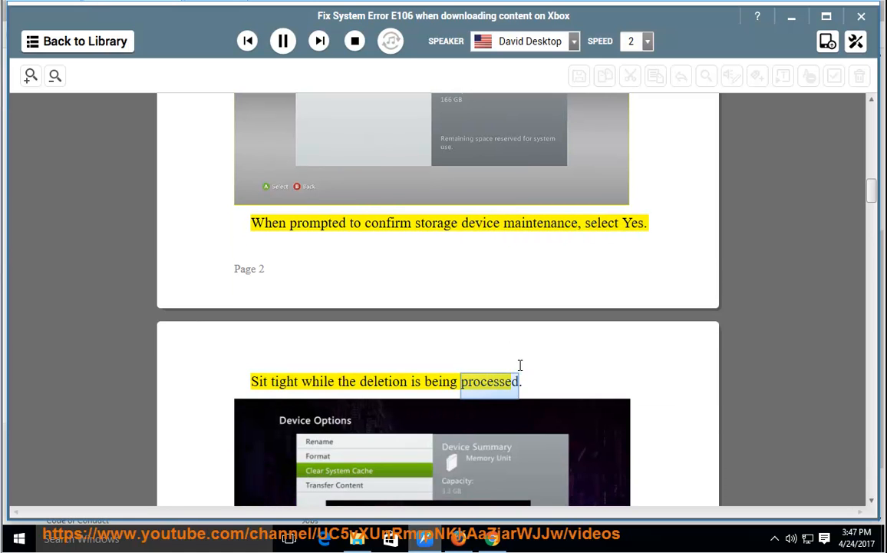
scroll("down", 3)
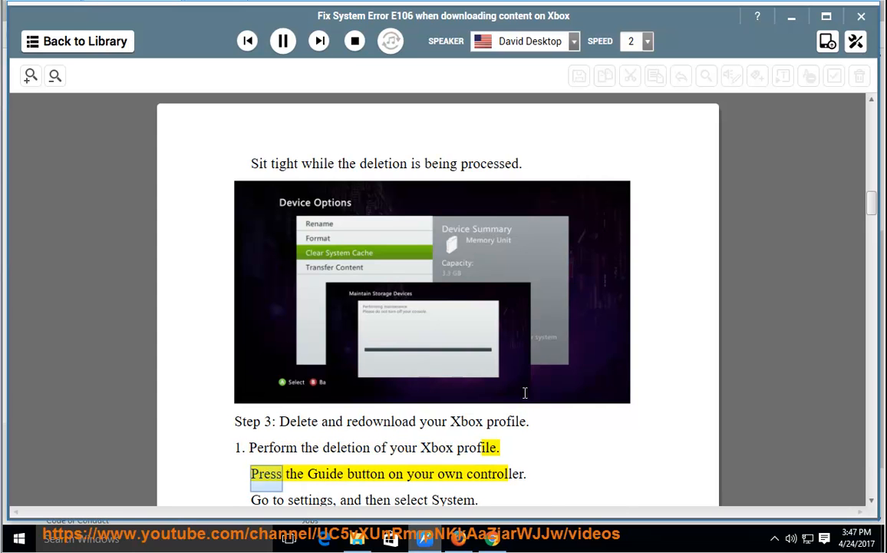
- Scroll along as Step 3's profile deletion instructions are read, reaching the Delete Profile Only warning
scroll("down", 3)
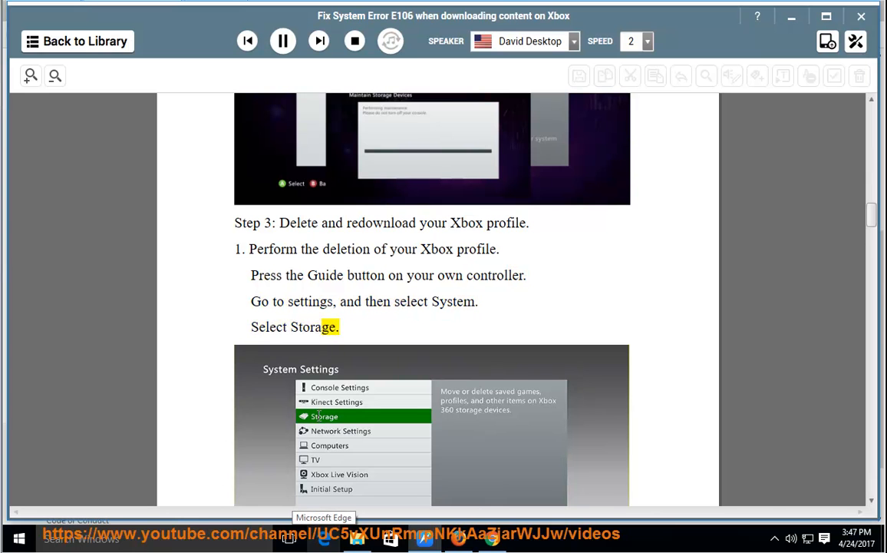
scroll("down", 3)
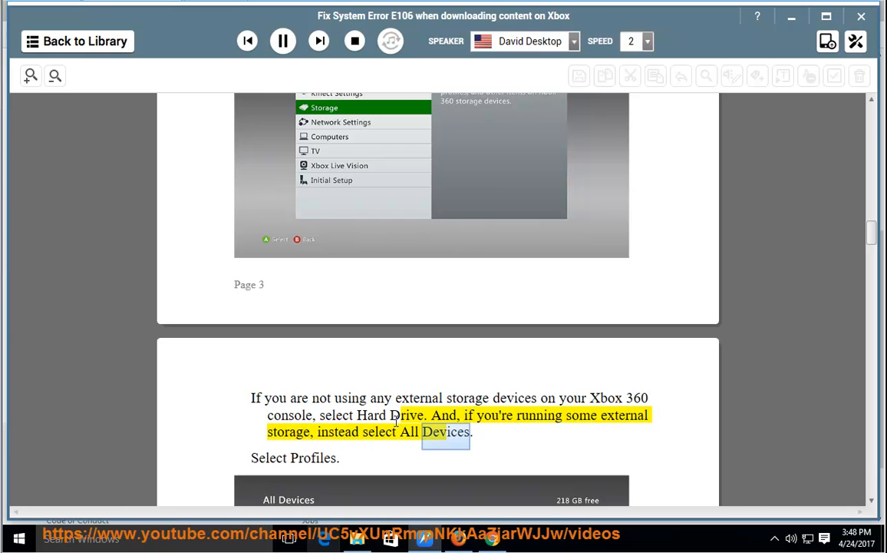
scroll("down", 3)
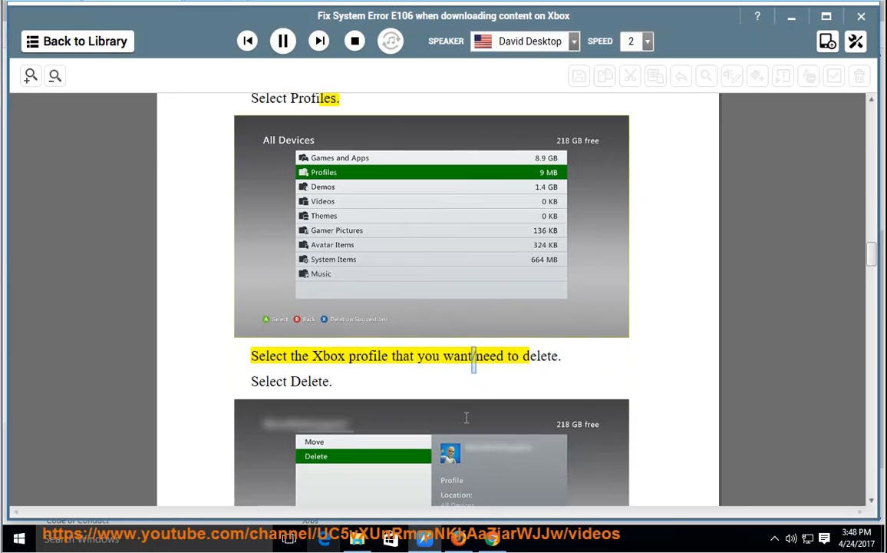
scroll("down", 3)
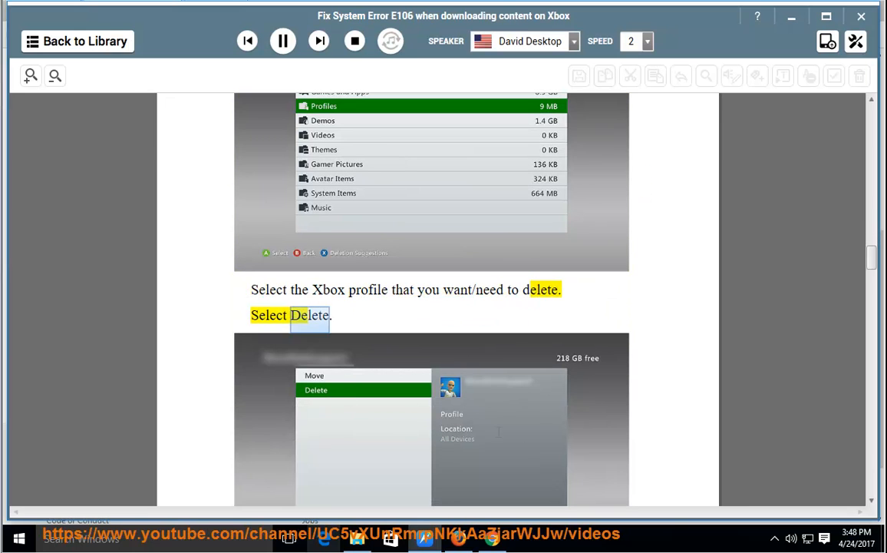
scroll("down", 3)
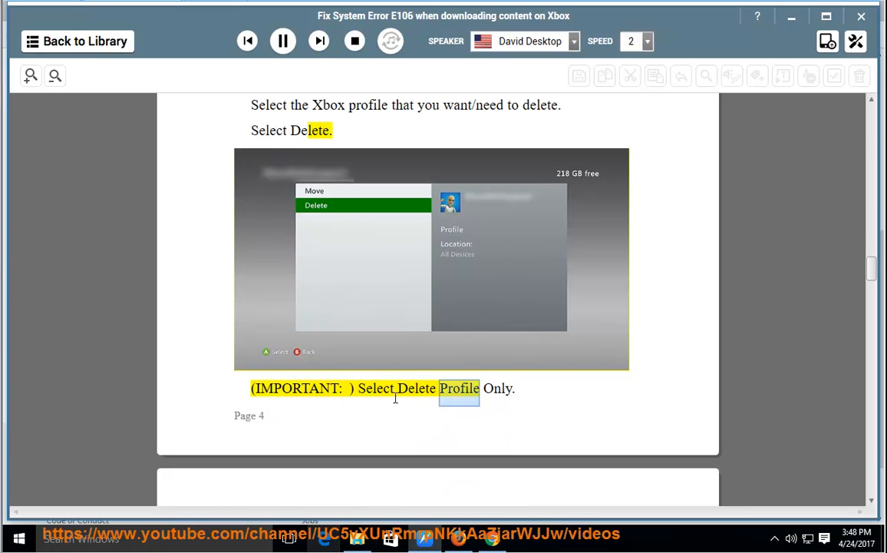
scroll("down", 3)
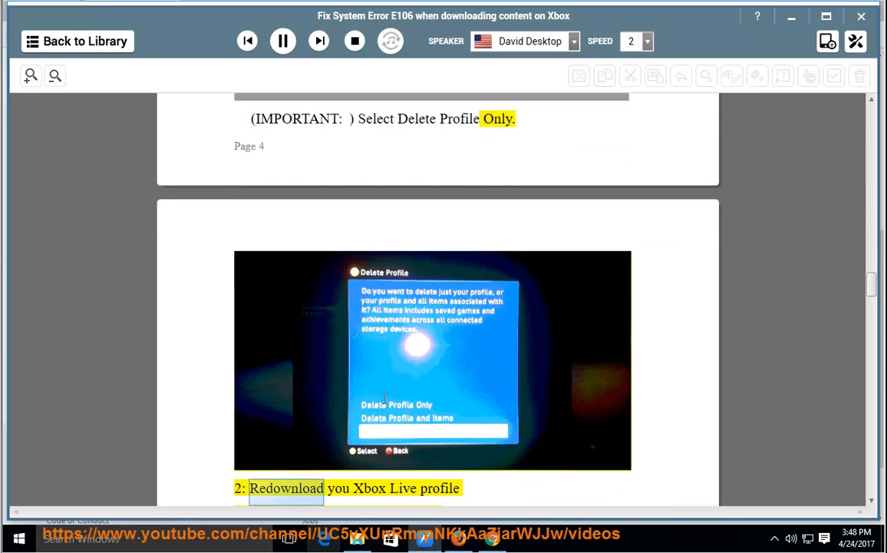
- Scroll through the Download Profile instructions until the Microsoft account email and password sentence is read
scroll("down", 3)
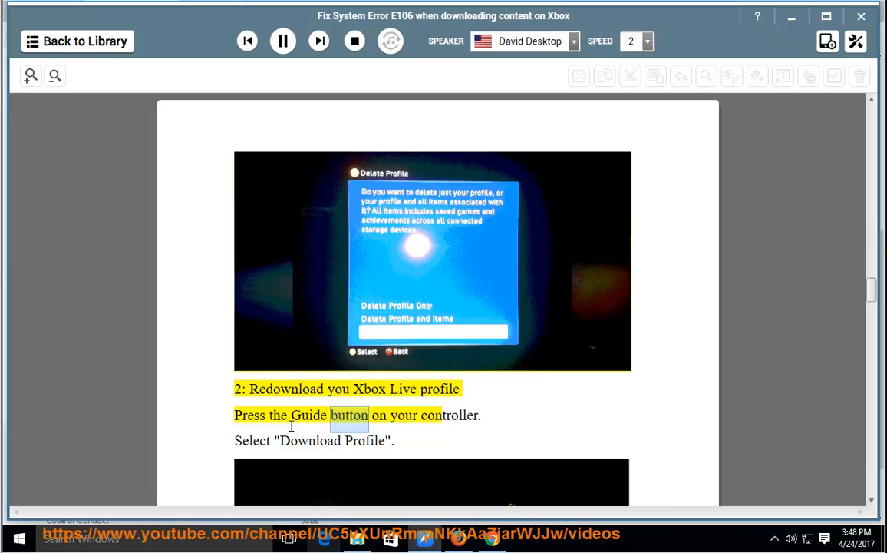
scroll("down", 3)
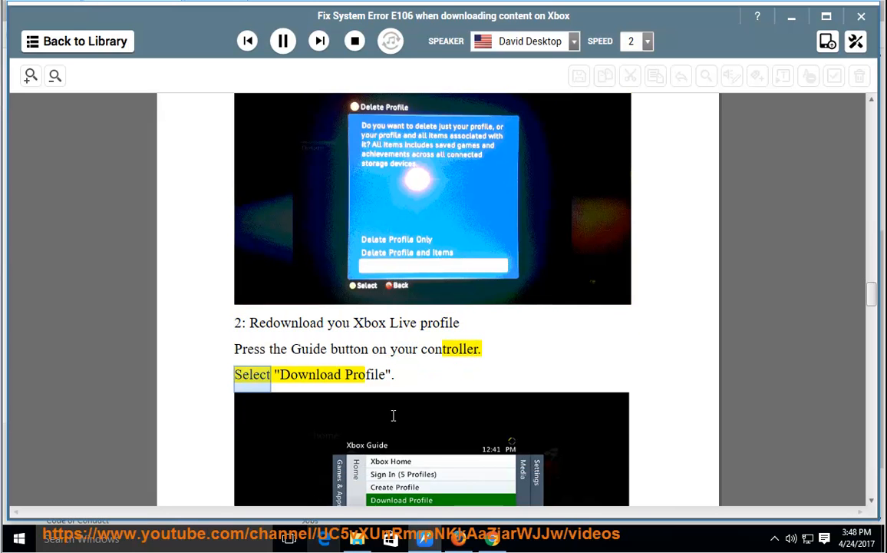
scroll("down", 3)
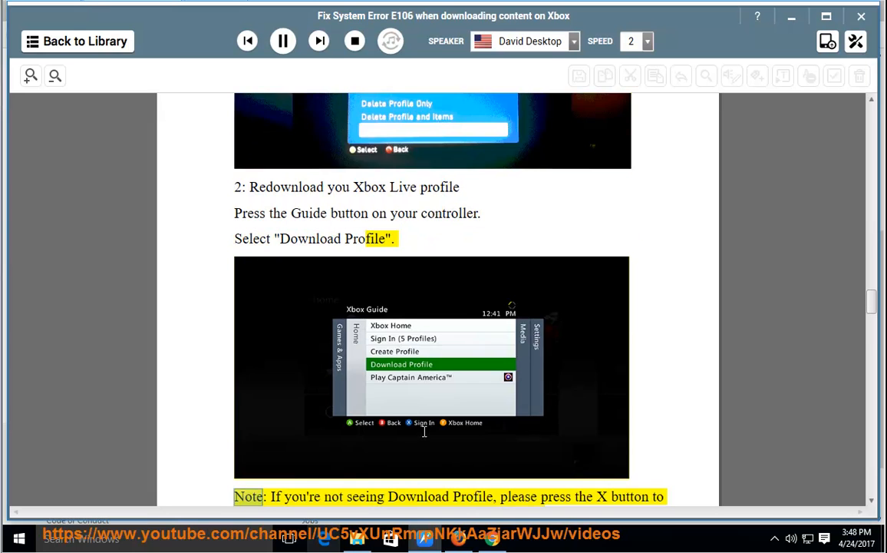
scroll("down", 3)
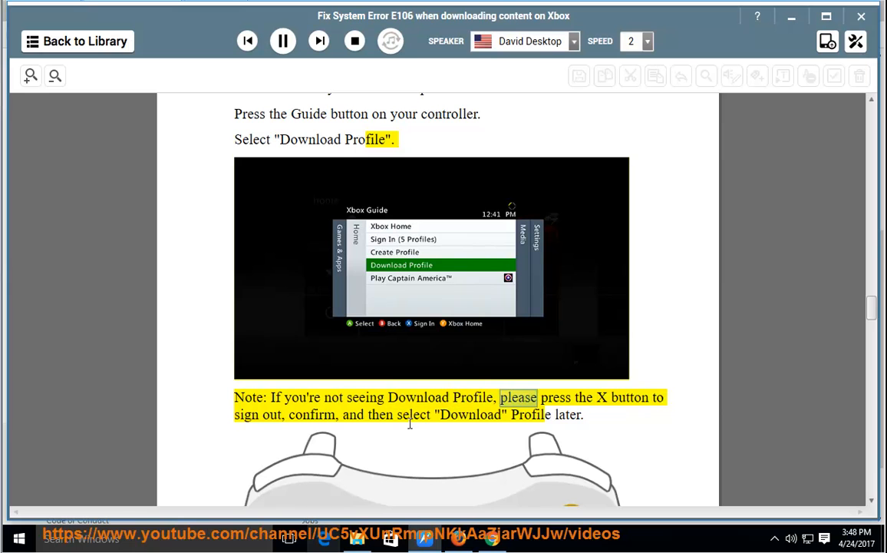
scroll("down", 3)
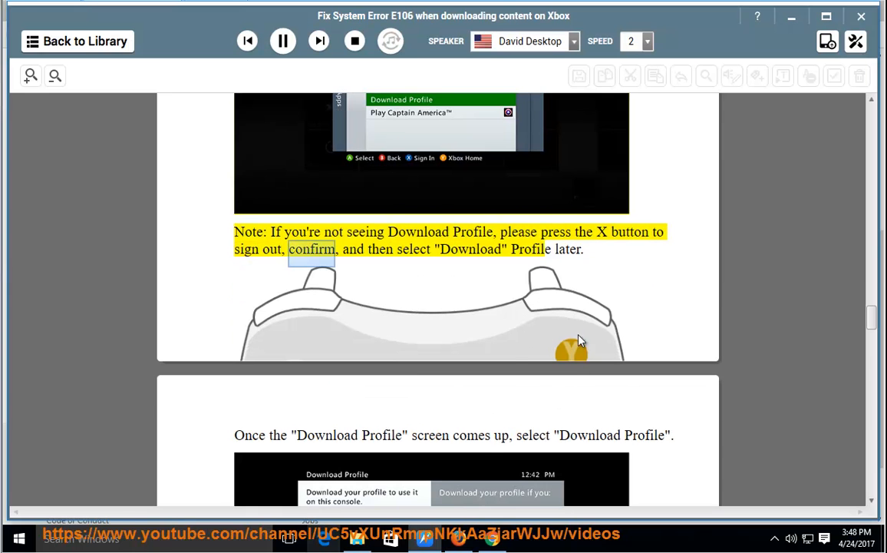
left_click(568, 249)
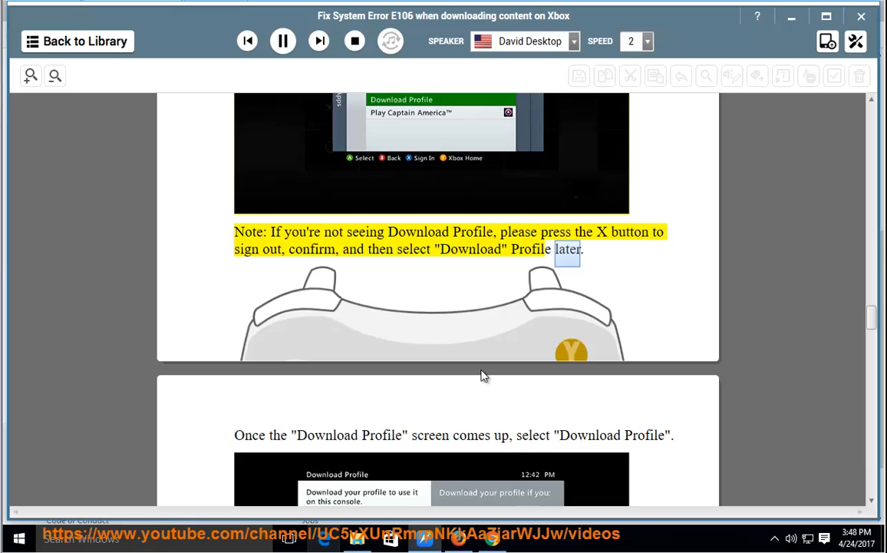
scroll("down", 3)
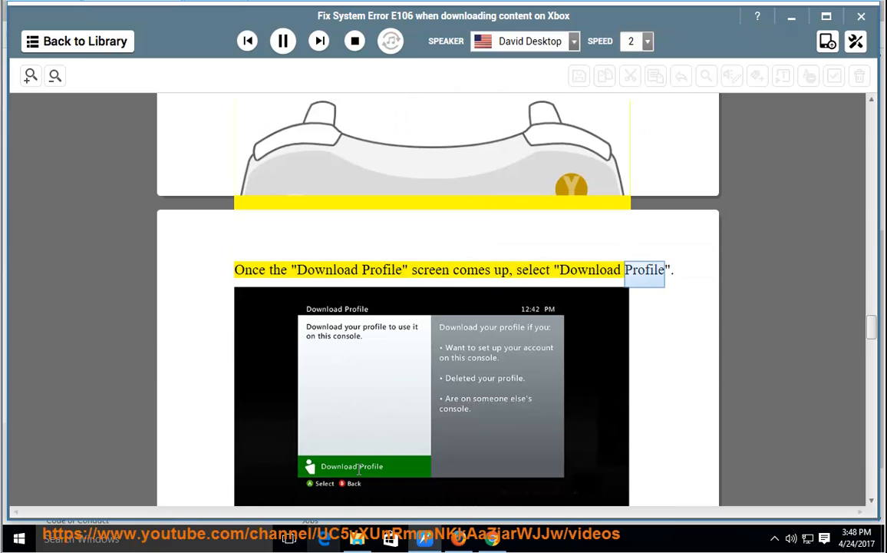
scroll("down", 3)
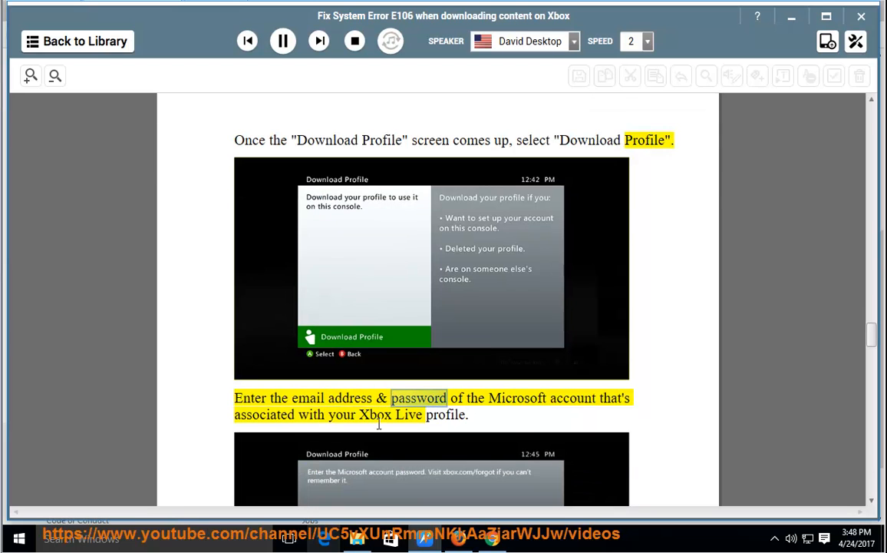
scroll("down", 3)
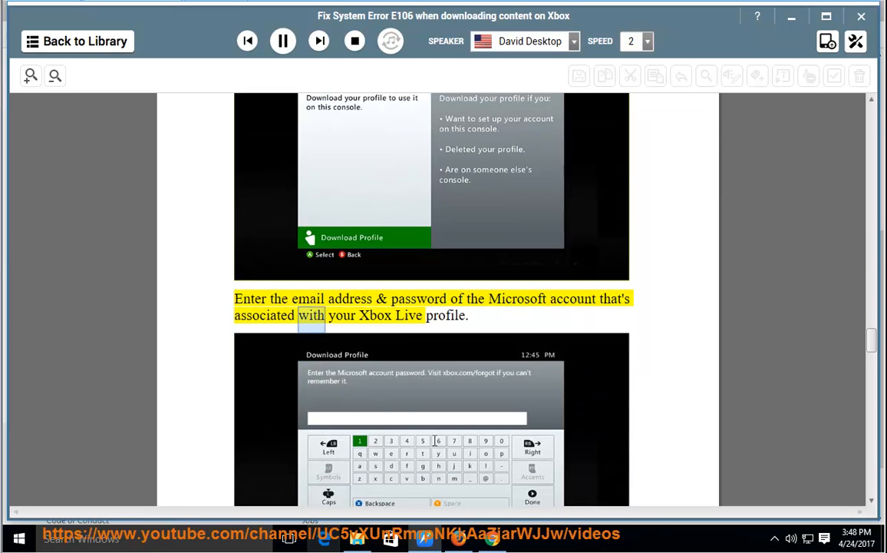
scroll("down", 3)
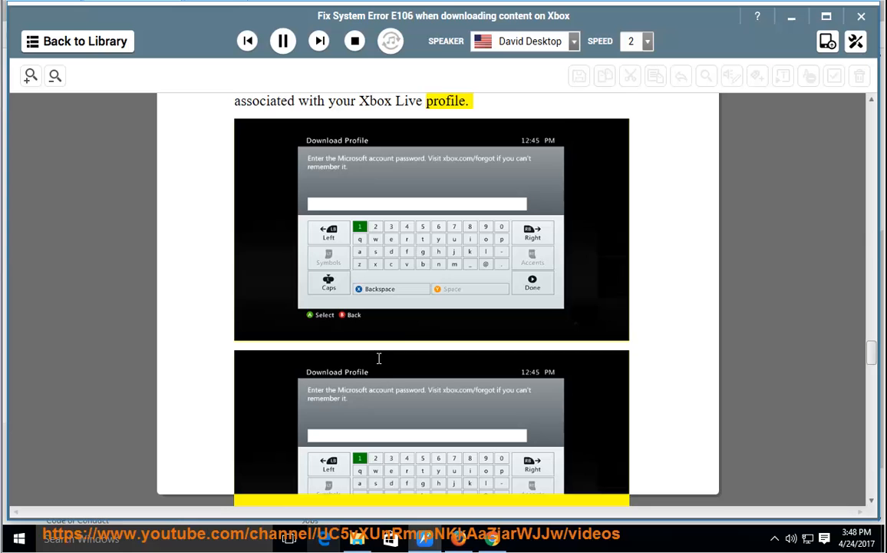
- Scroll past Note #1, Note #2 and the Remember password tip until Step 4 on resetting the console is shown
scroll("down", 3)
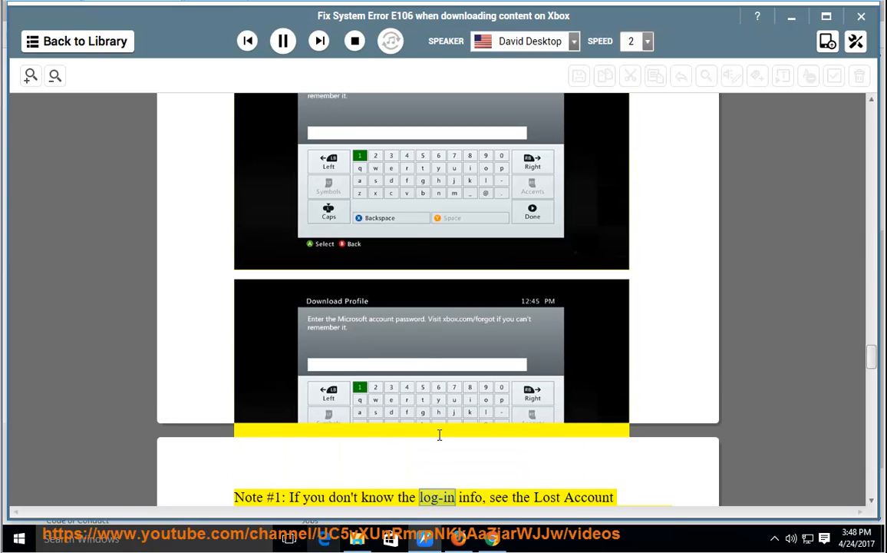
scroll("down", 3)
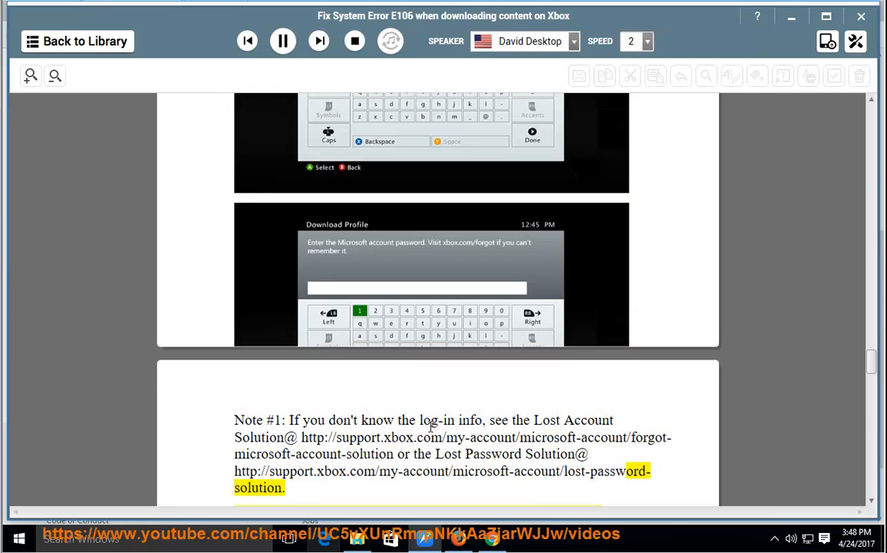
scroll("down", 3)
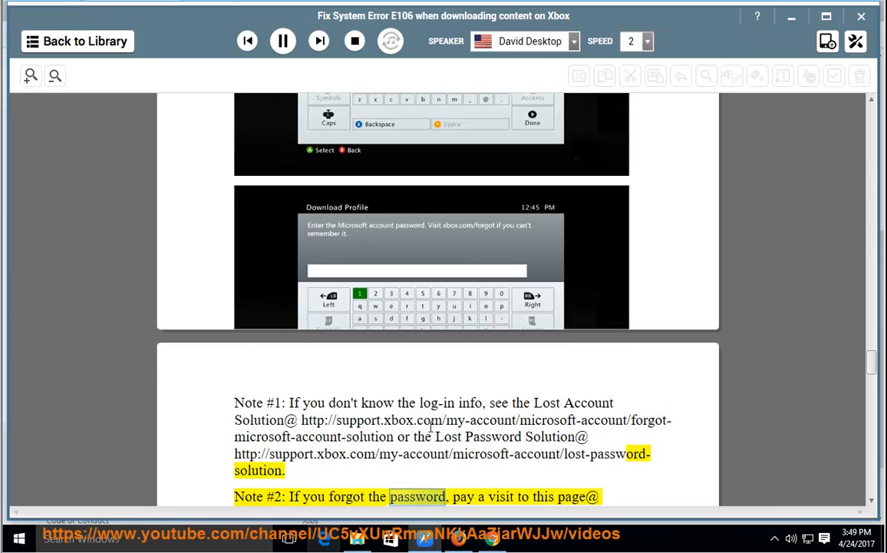
scroll("down", 3)
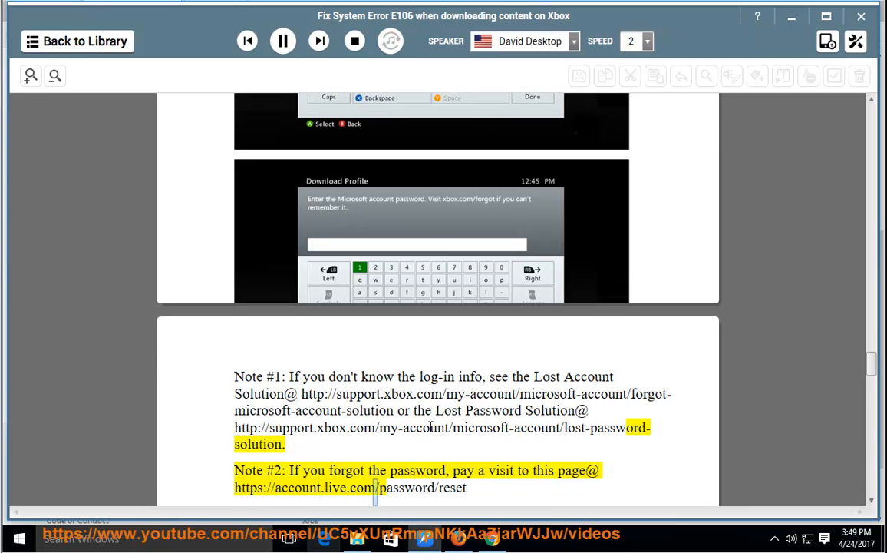
scroll("down", 3)
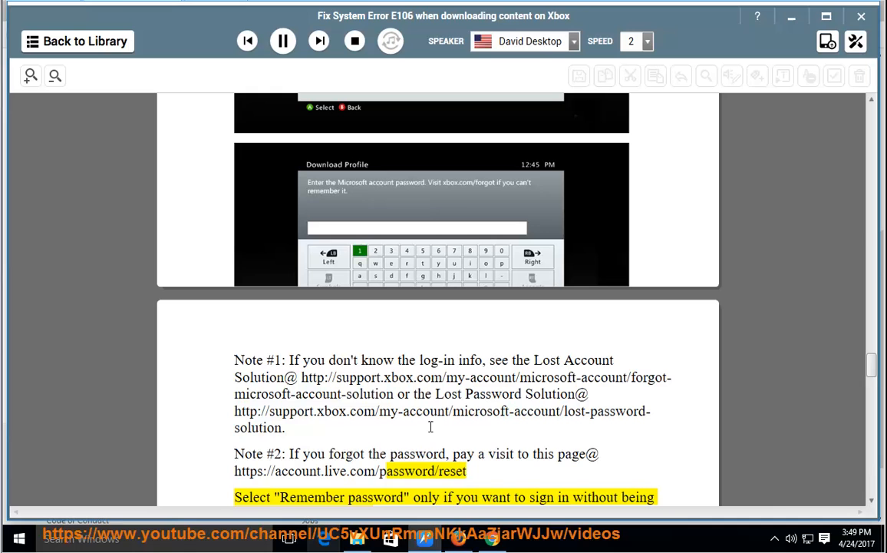
double_click(543, 497)
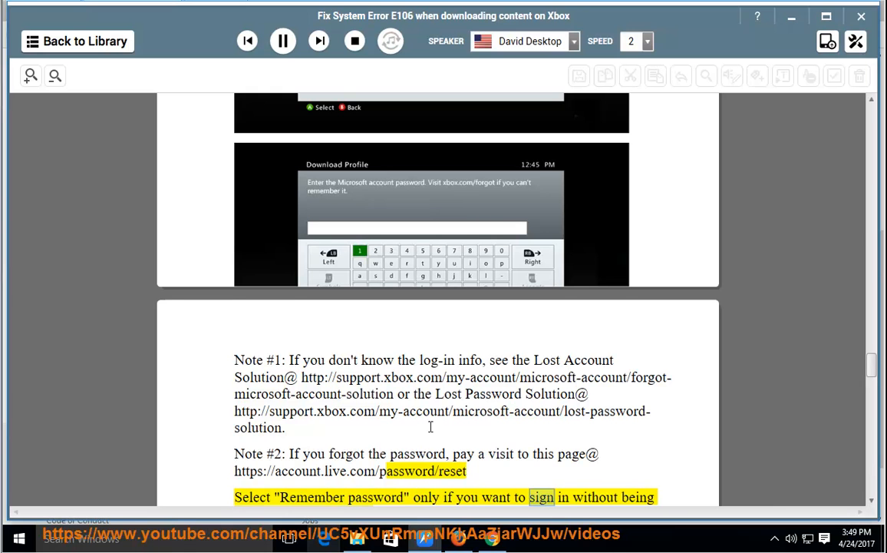
scroll("down", 3)
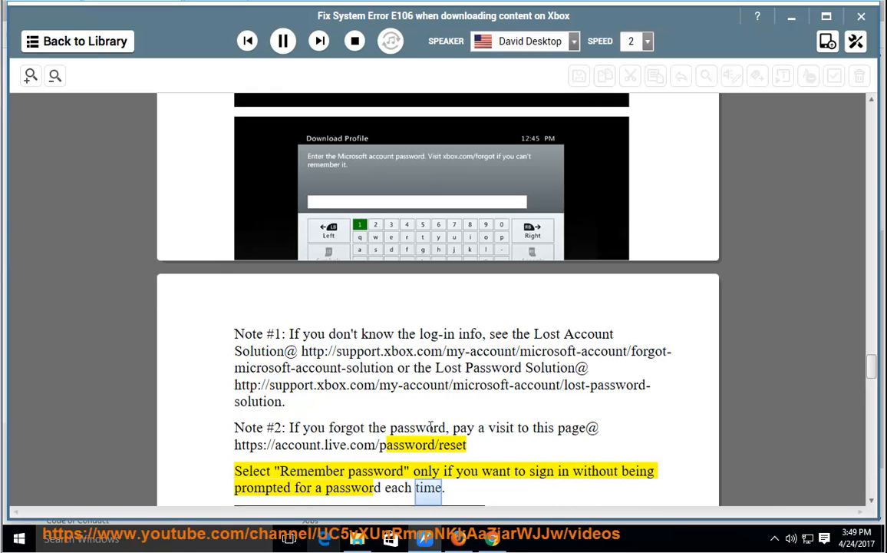
scroll("down", 3)
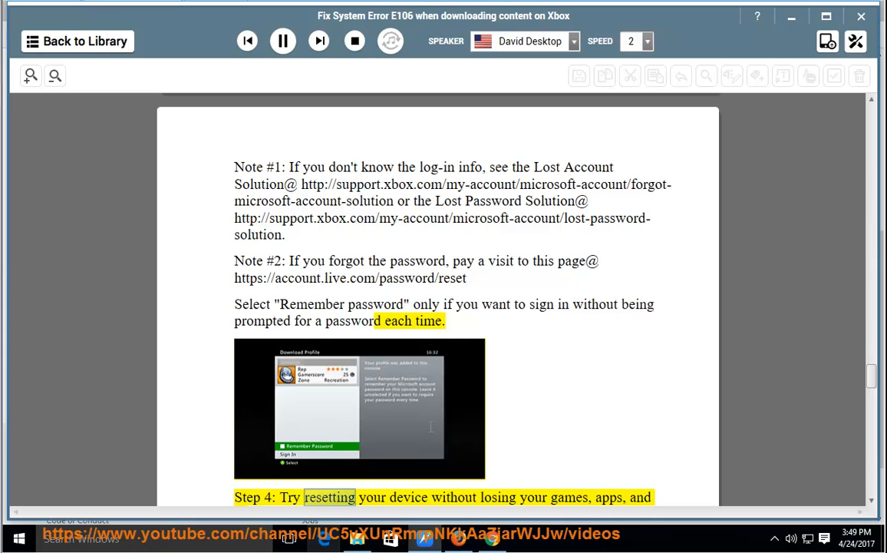
- Scroll through Step 4's Settings and Reset console instructions until Step 5 on checking the hard drive is read
scroll("down", 3)
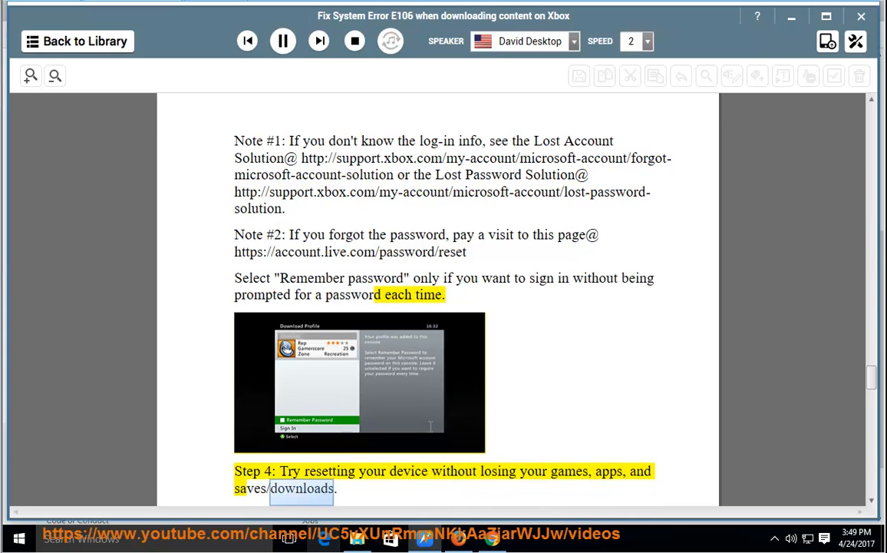
scroll("down", 3)
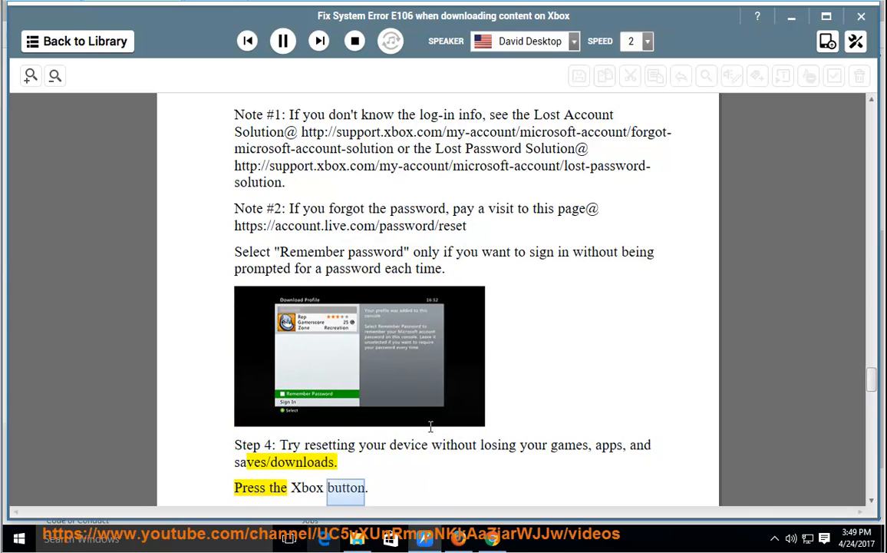
scroll("down", 3)
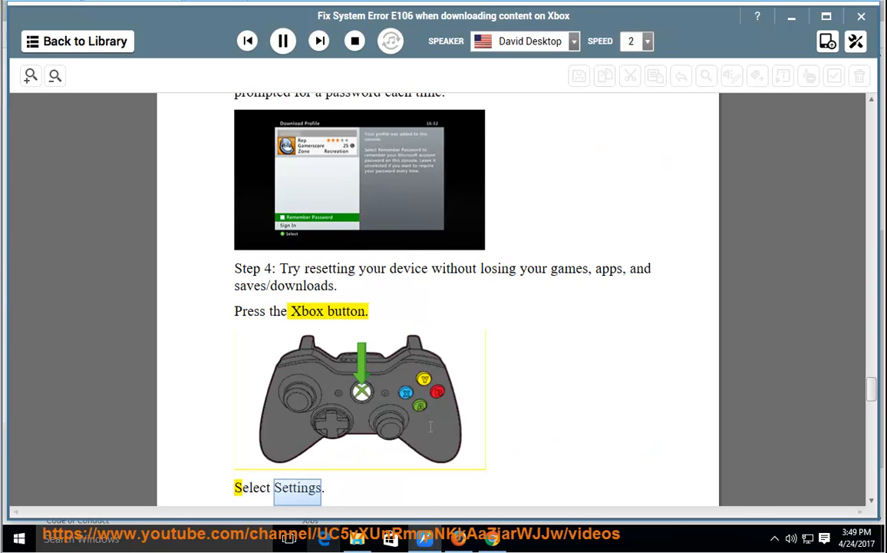
scroll("down", 3)
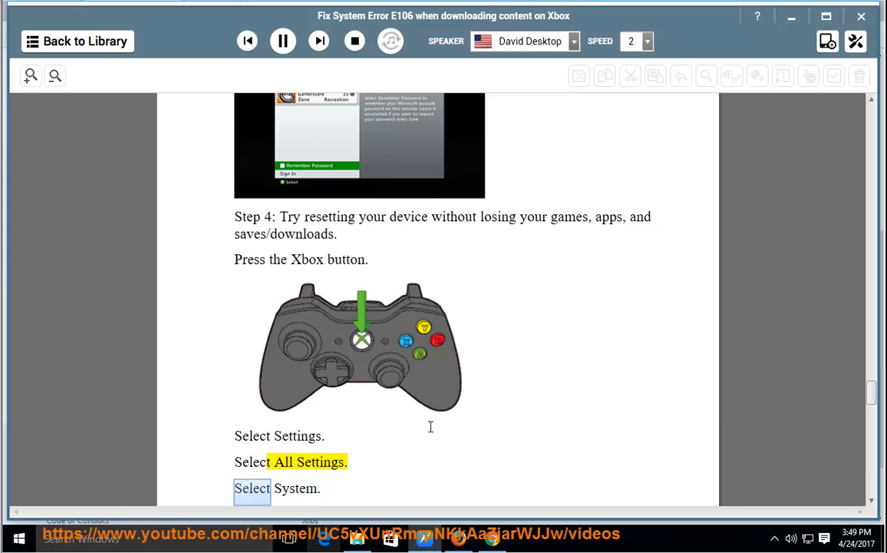
scroll("down", 3)
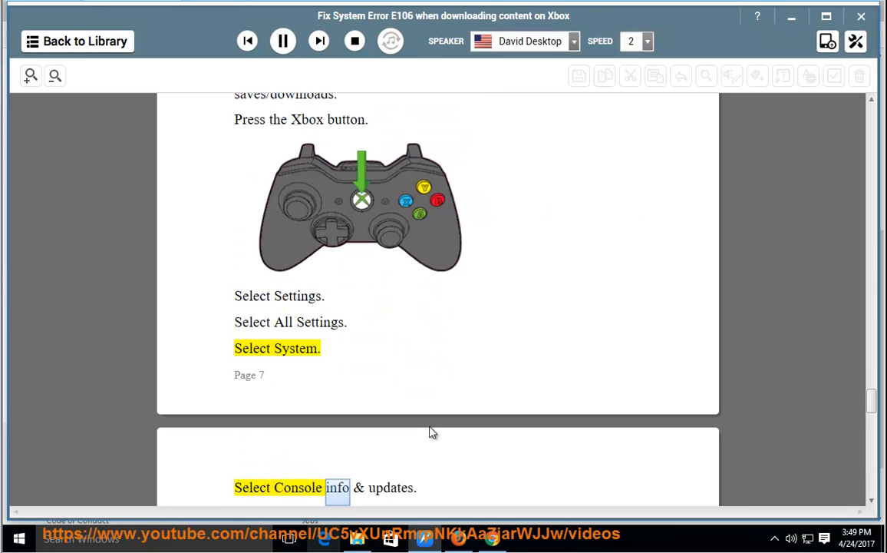
scroll("down", 3)
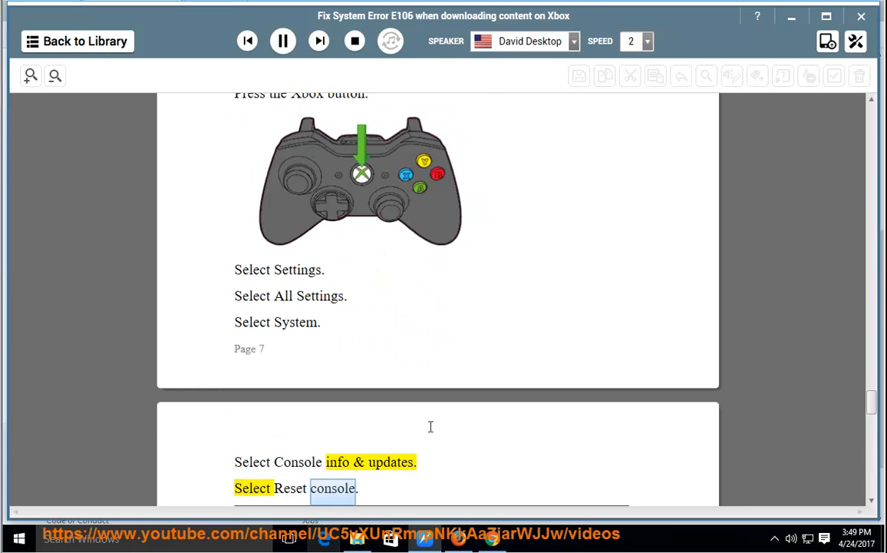
scroll("down", 3)
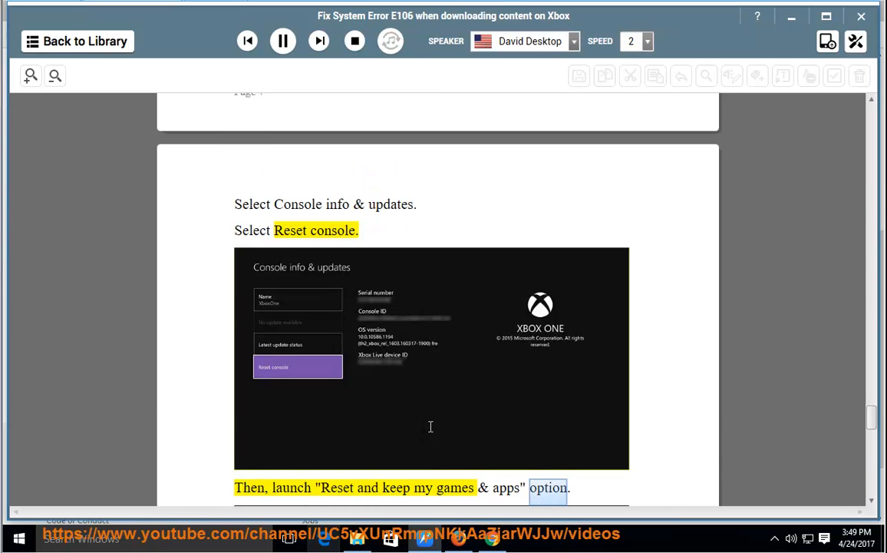
scroll("down", 3)
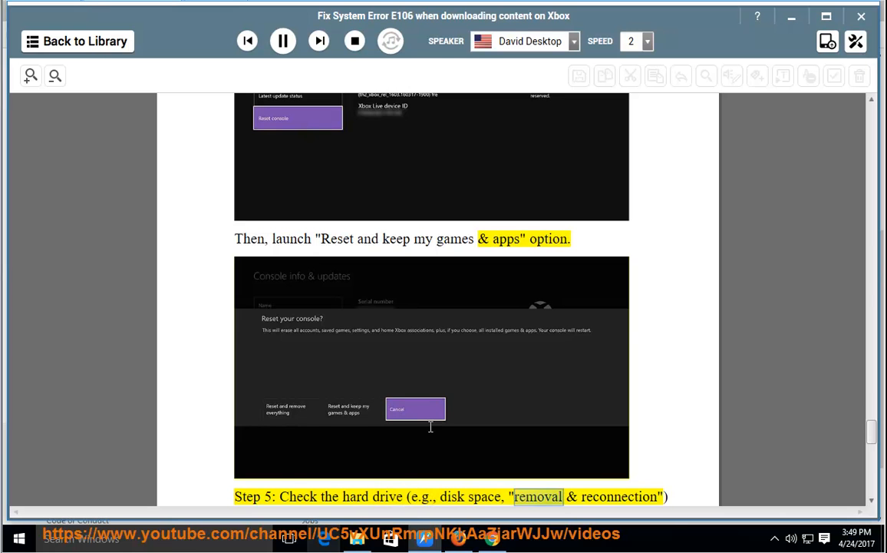
scroll("down", 3)
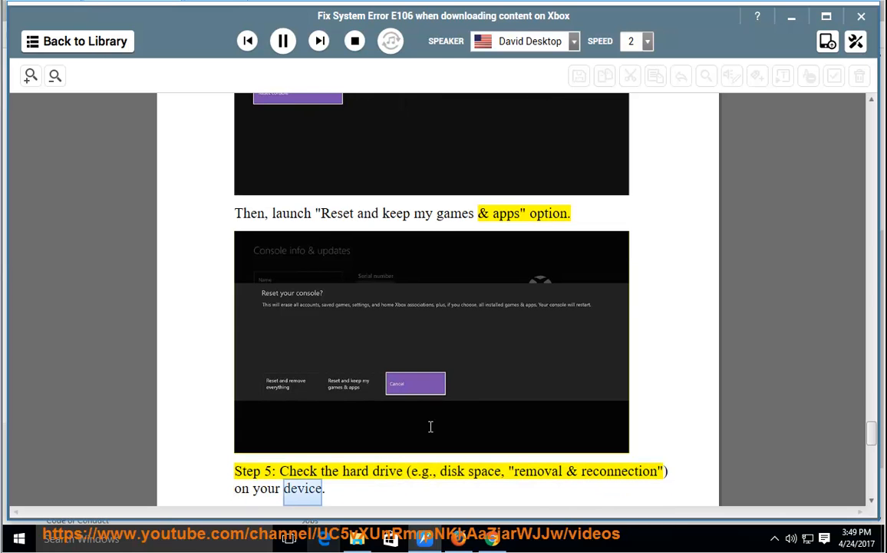